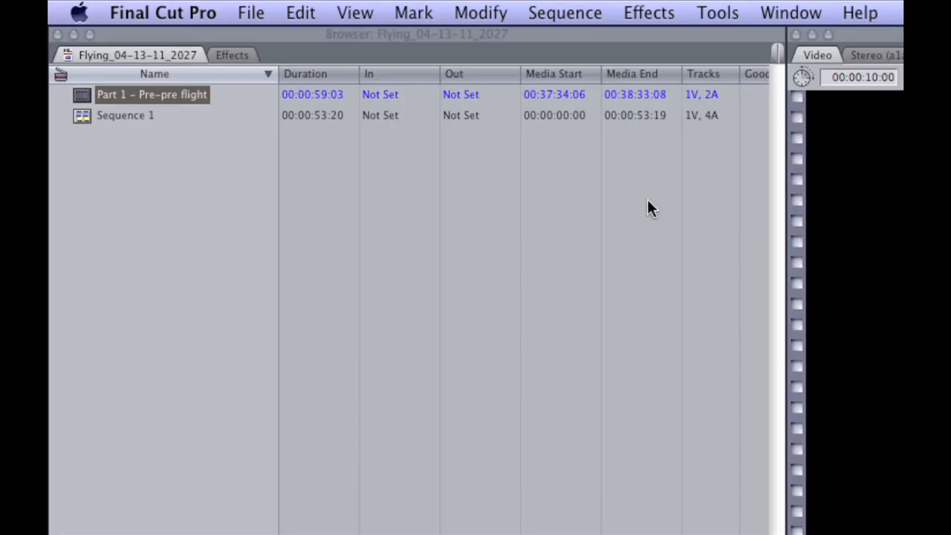
Start a QuickTime Conversion export and set its output size to 1280 x 720 HD
left_click(250, 12)
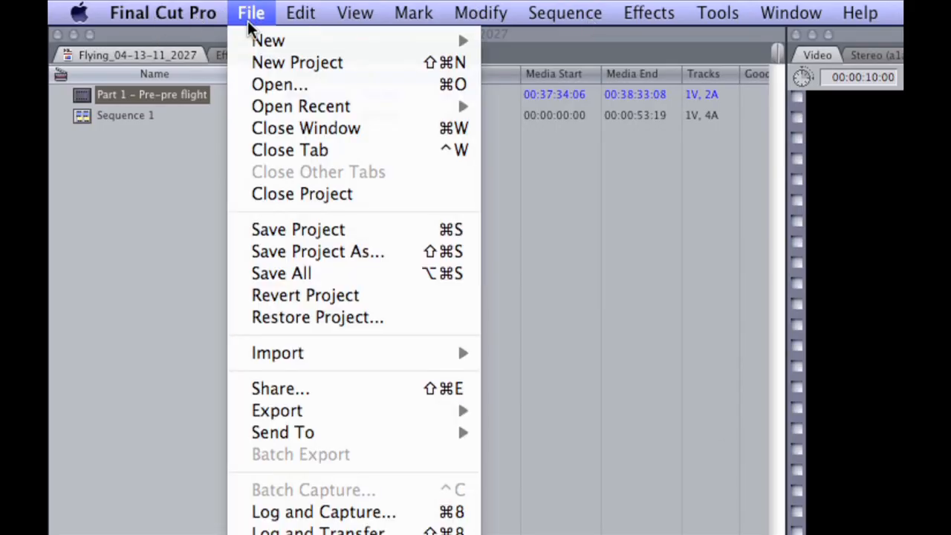
mouse_move(277, 410)
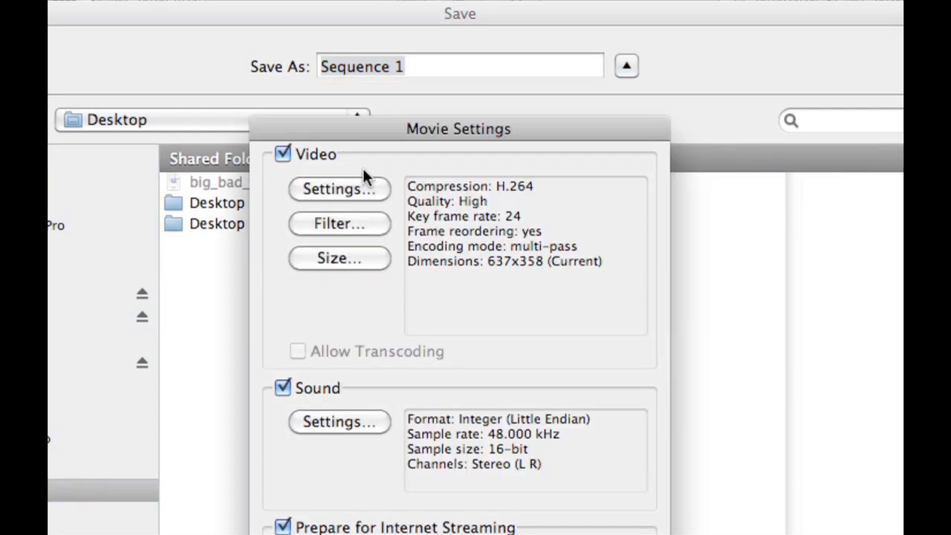
mouse_move(532, 196)
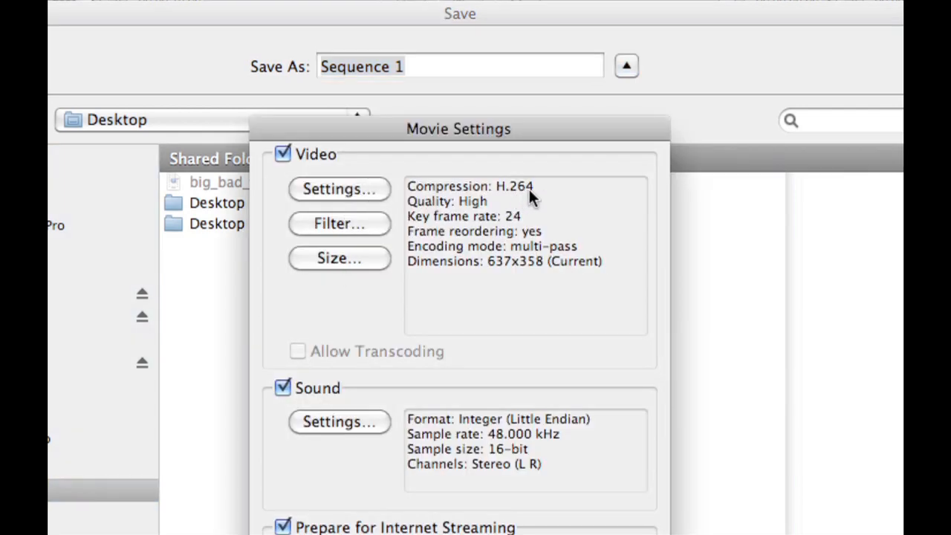
left_click(339, 258)
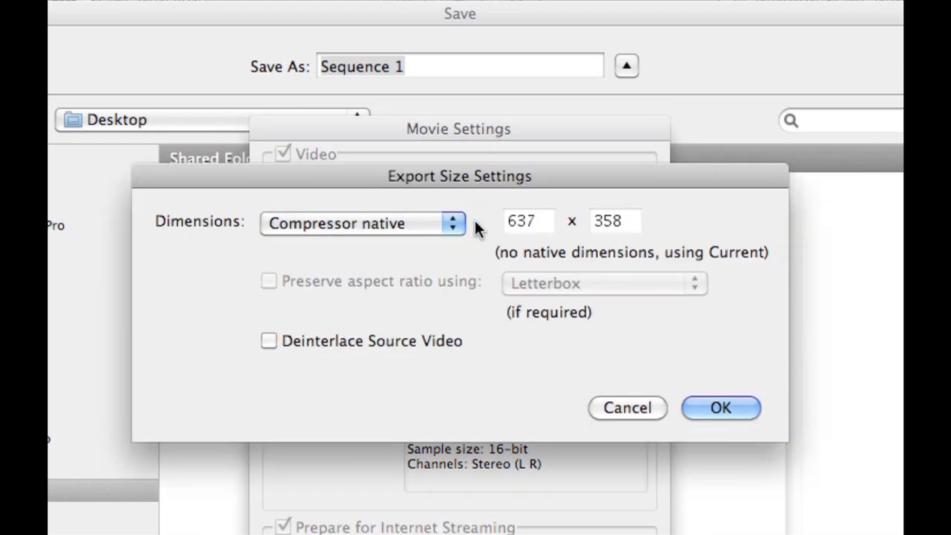
left_click(363, 222)
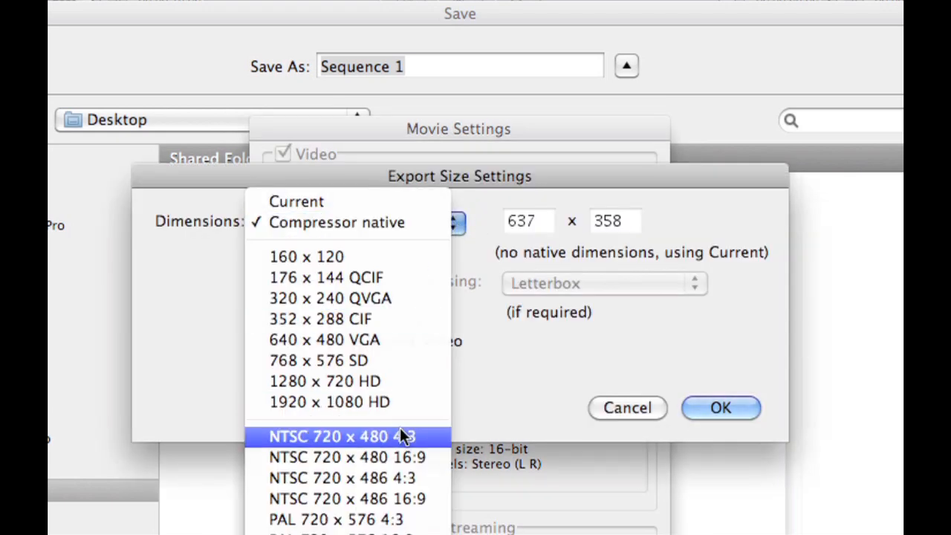
left_click(323, 380)
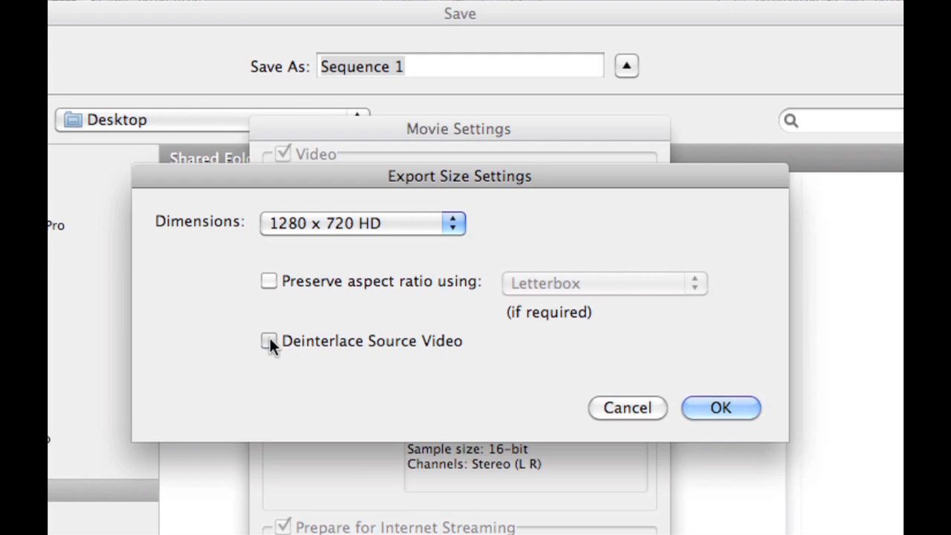
left_click(719, 407)
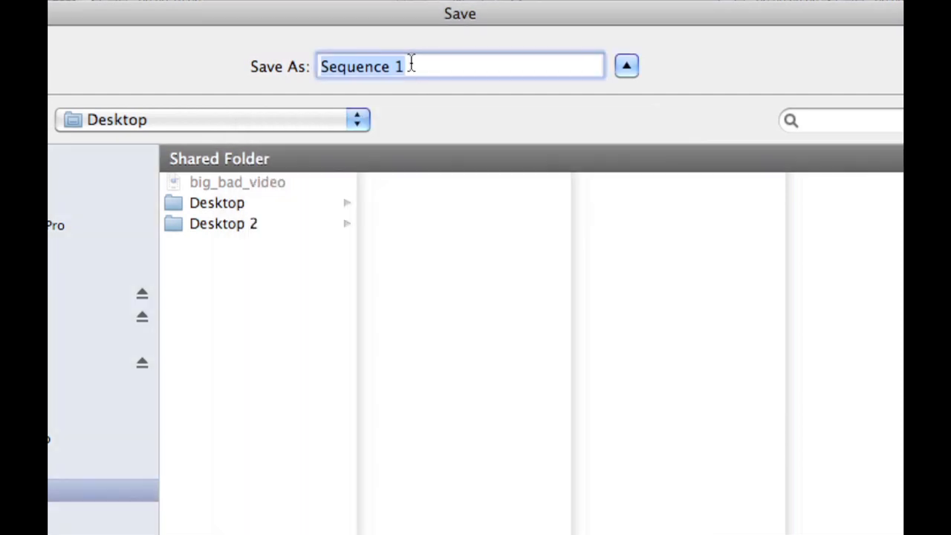
Name the export Sequence 22 and save it to the Desktop as an H.264 movie
key("Backspace")
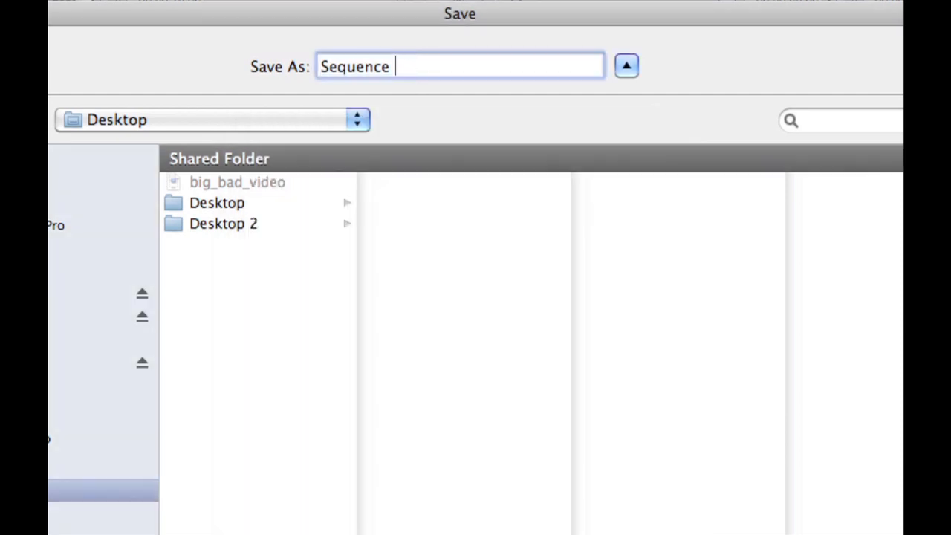
type("22")
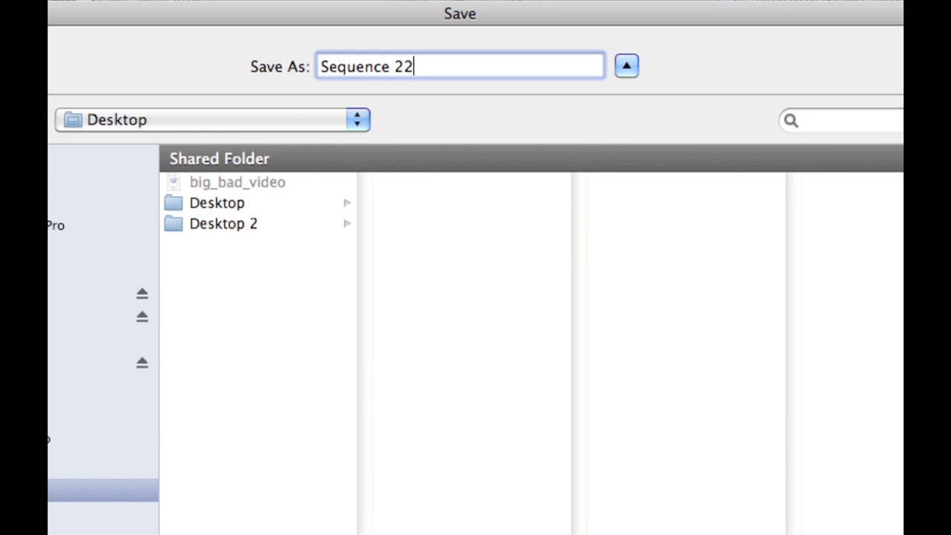
left_click(572, 347)
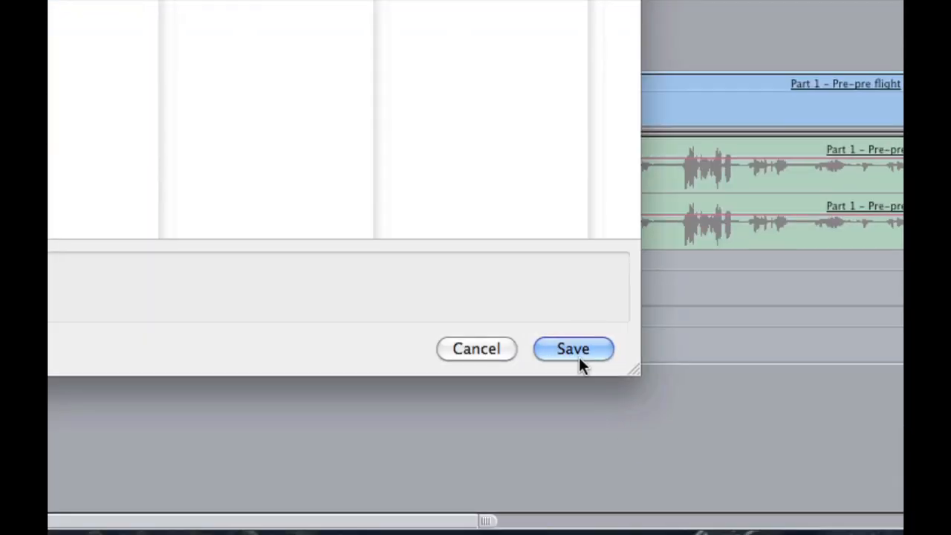
Compare the 37 MB Sequence 2 movie with the 10.02 GB big_bad_video in Finder's preview pane
left_click(572, 348)
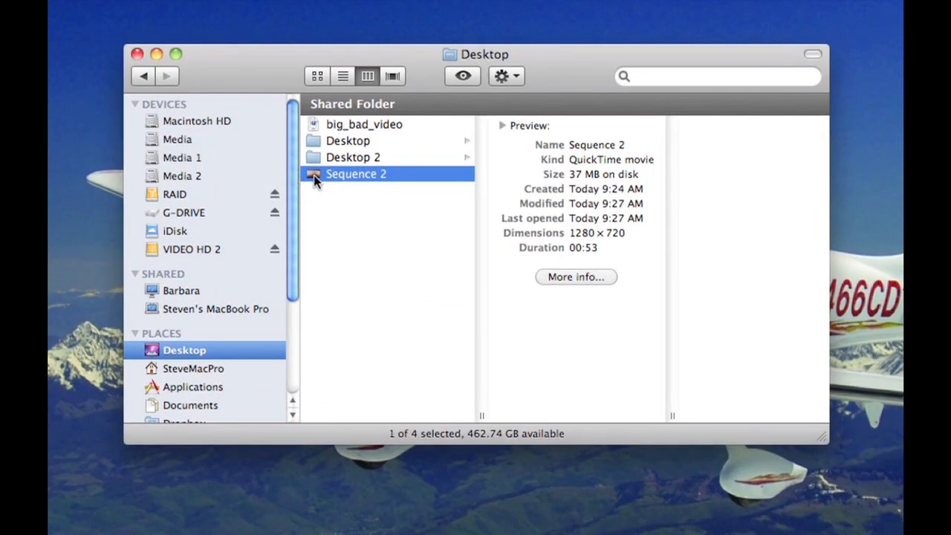
left_click(363, 124)
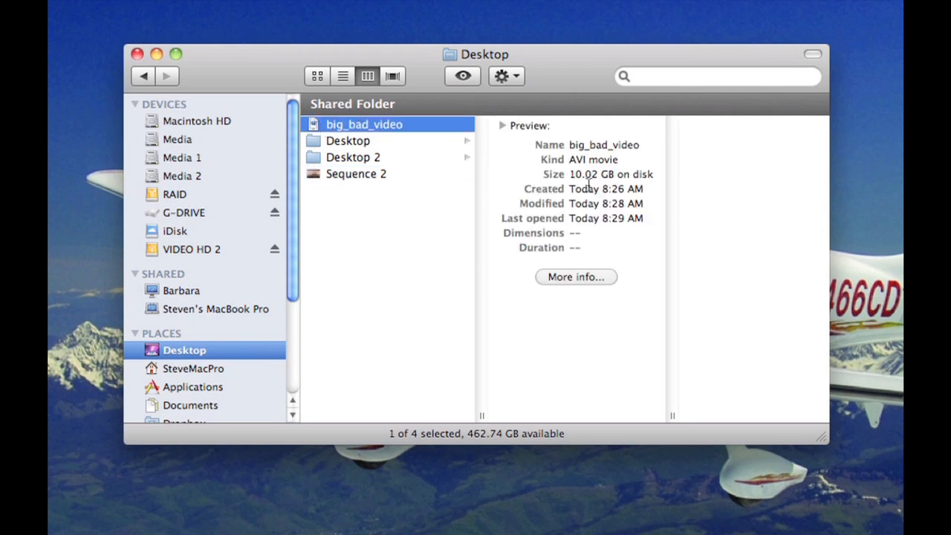
left_click(357, 172)
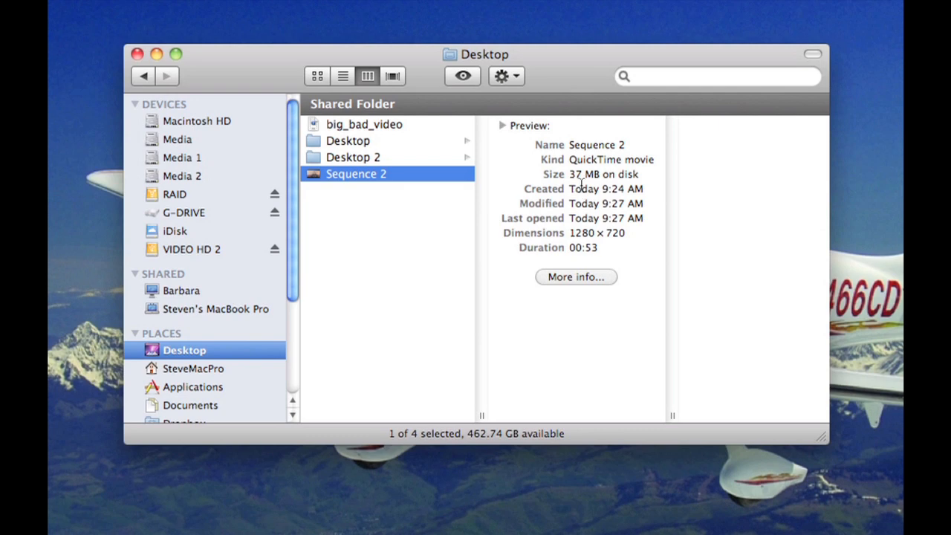
mouse_move(591, 185)
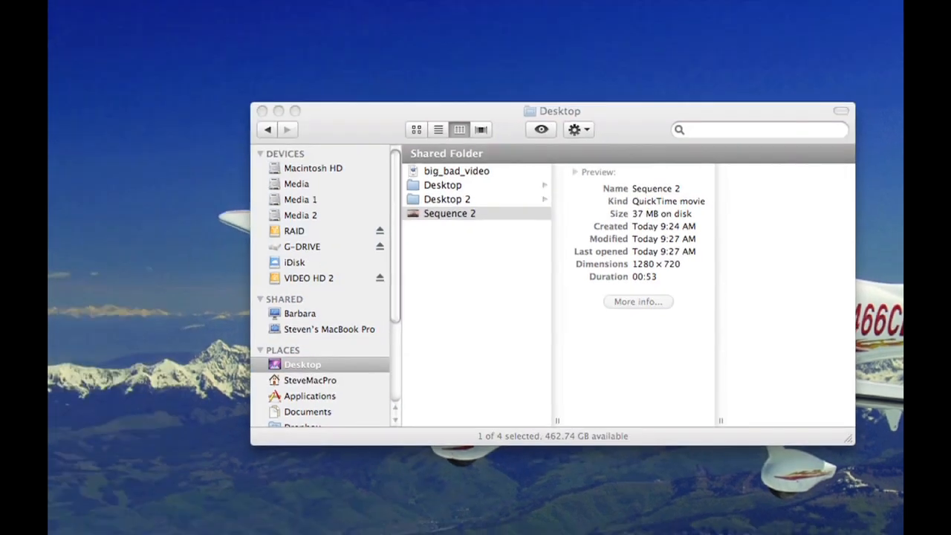
double_click(448, 214)
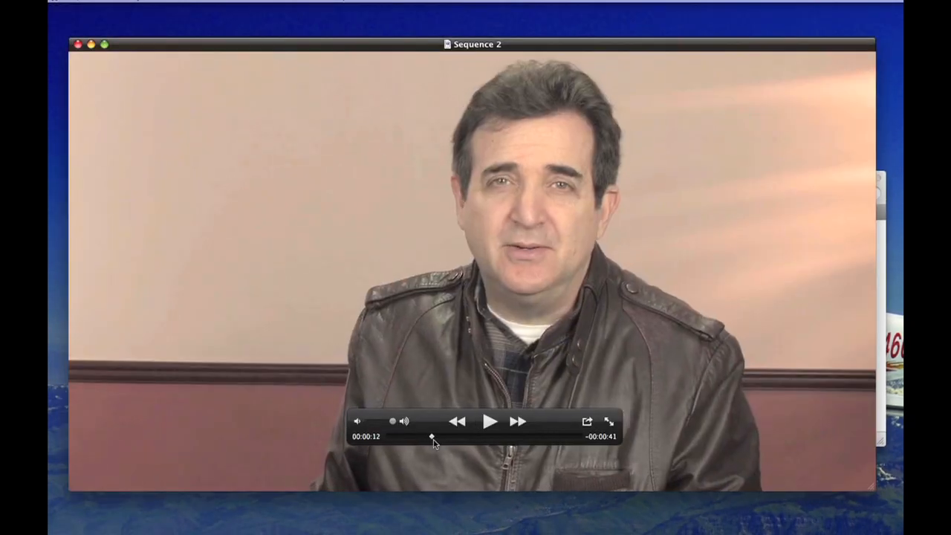
left_click_drag(431, 437, 481, 437)
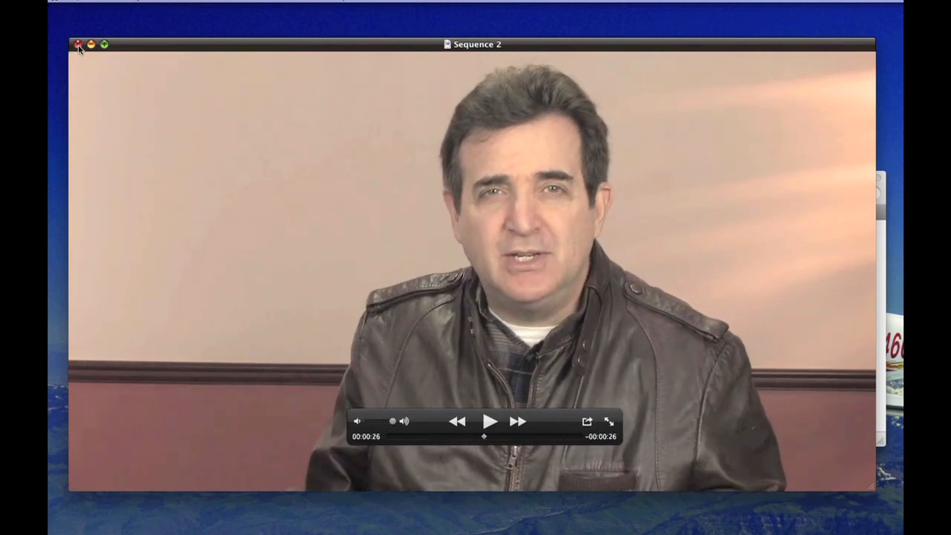
left_click(77, 45)
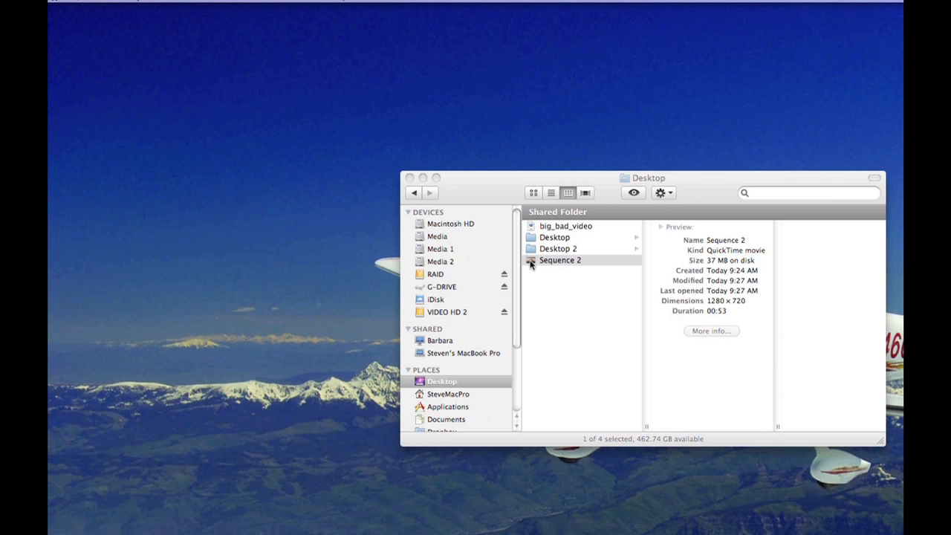
left_click(560, 260)
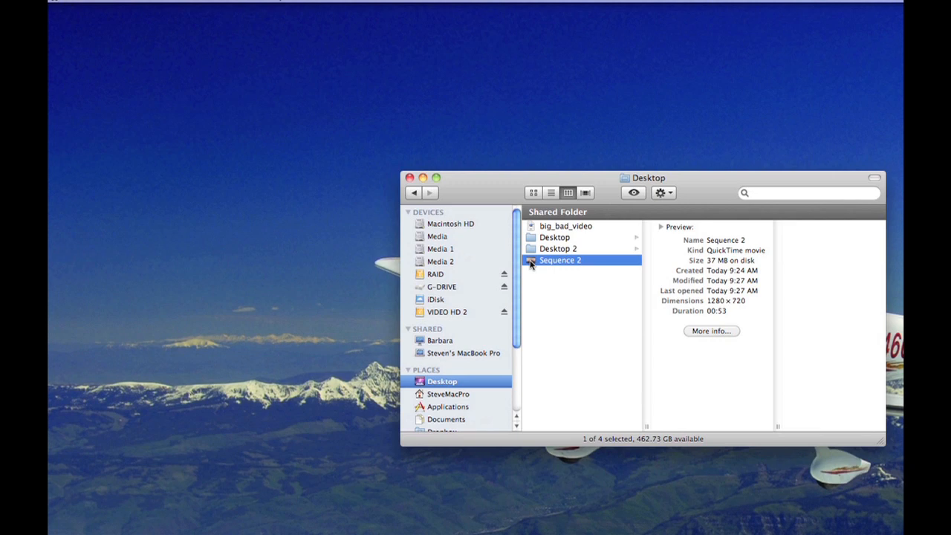
mouse_move(521, 262)
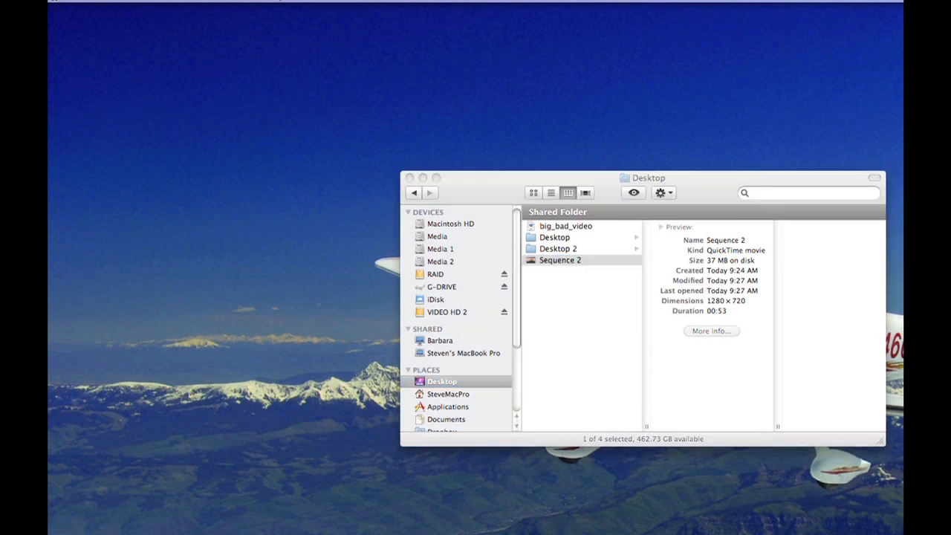
Launch QuickTime Player 7 Pro and open the exported Sequence 2 movie
double_click(560, 258)
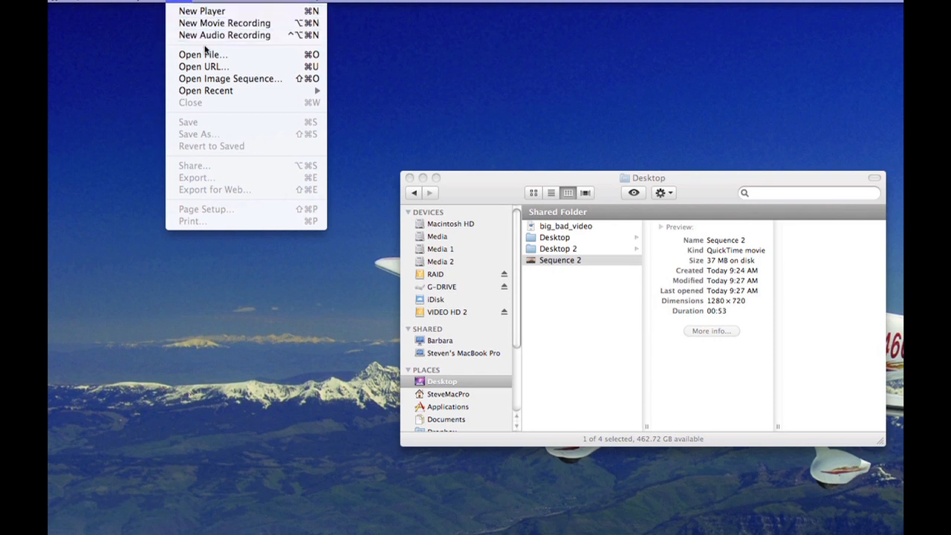
left_click(202, 54)
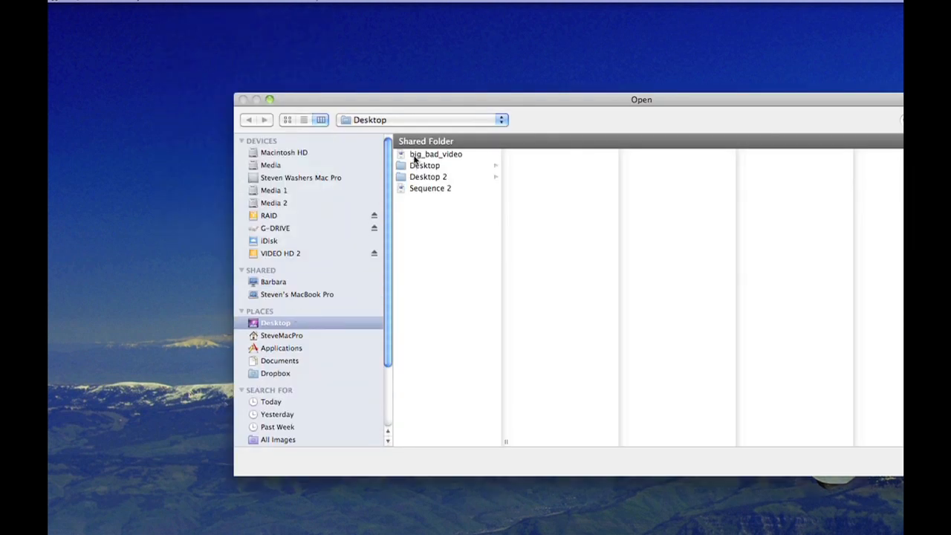
left_click(431, 187)
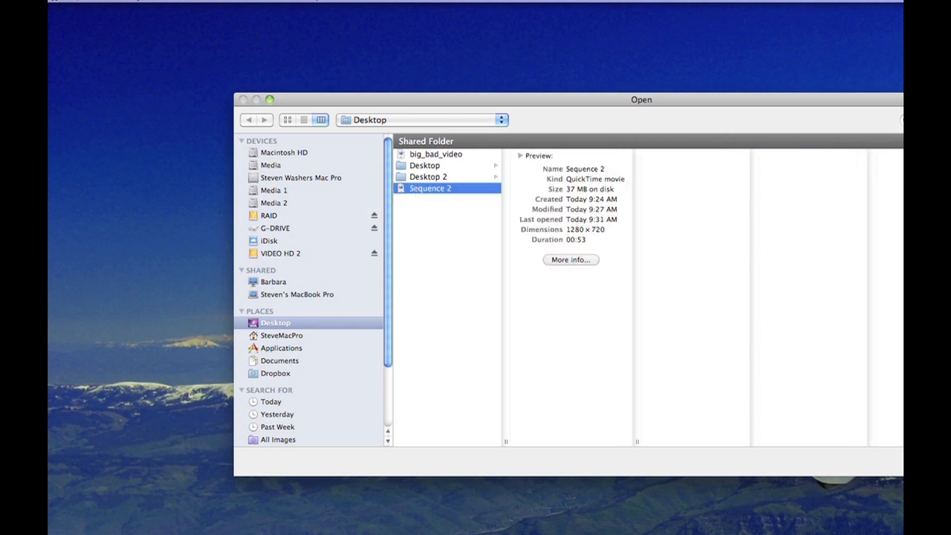
double_click(429, 187)
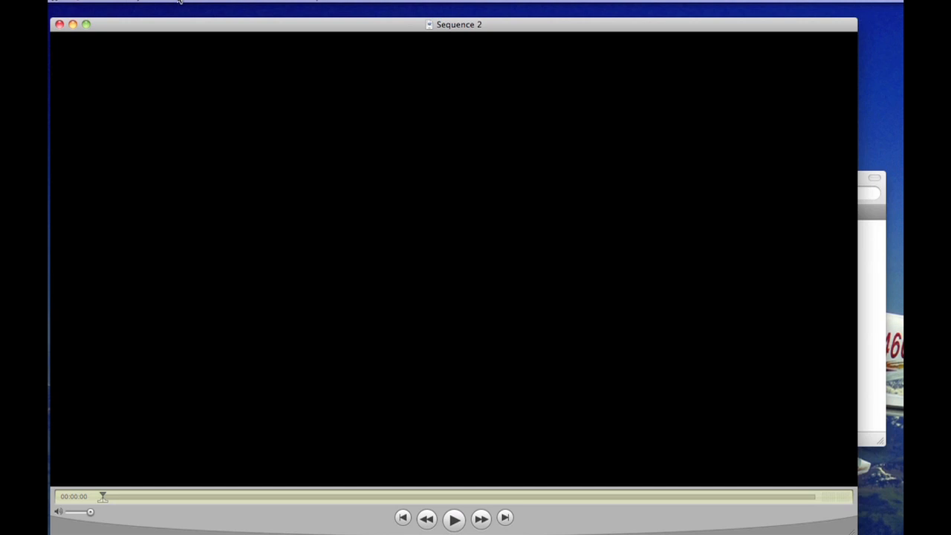
Begin exporting the movie as MPEG-4 with the MP4 file format
left_click(181, 3)
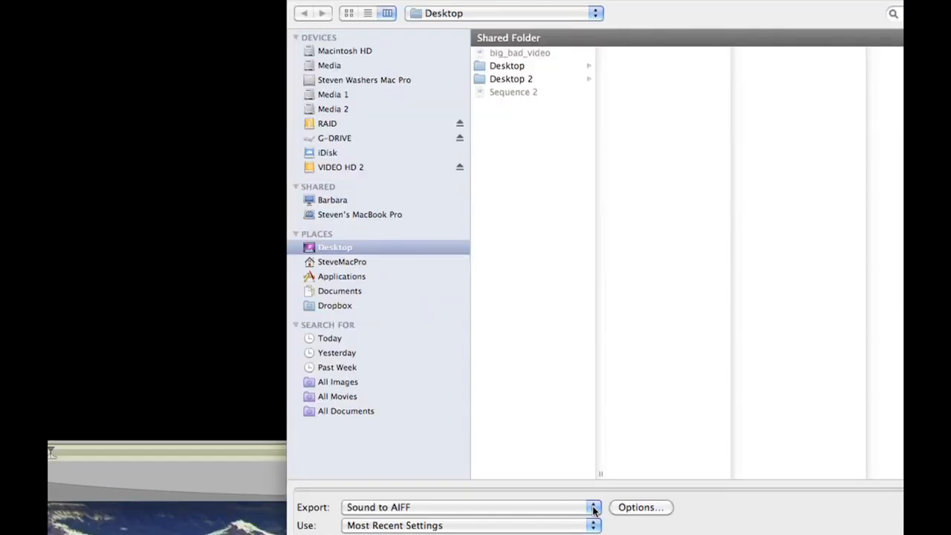
left_click(592, 507)
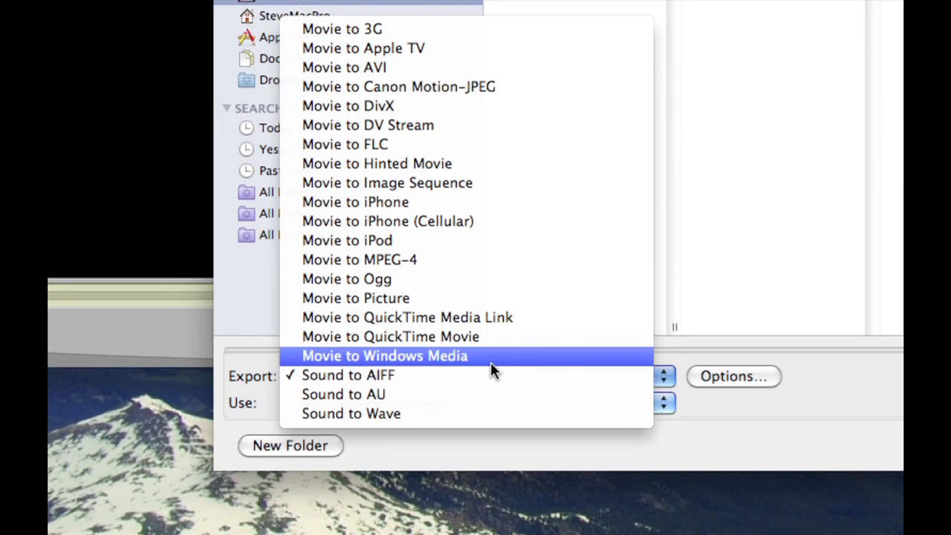
mouse_move(443, 258)
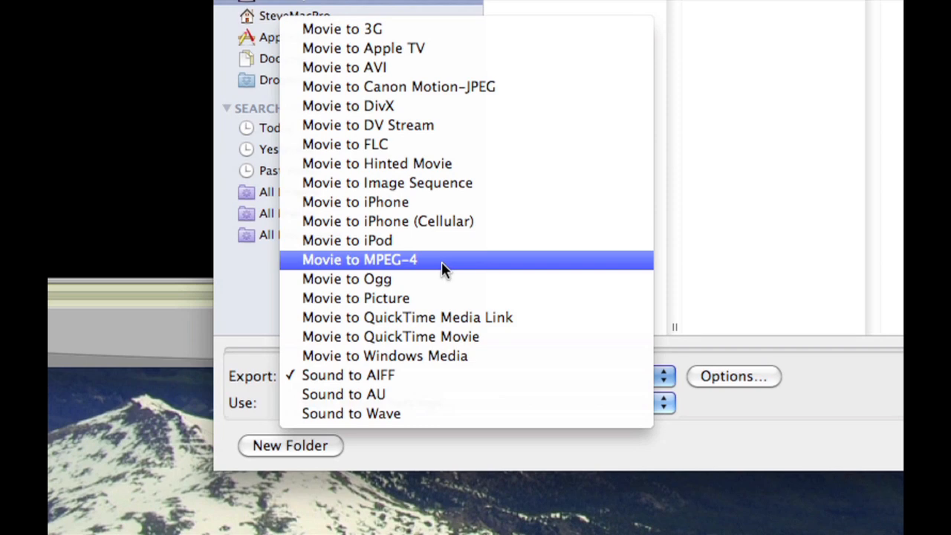
left_click(360, 258)
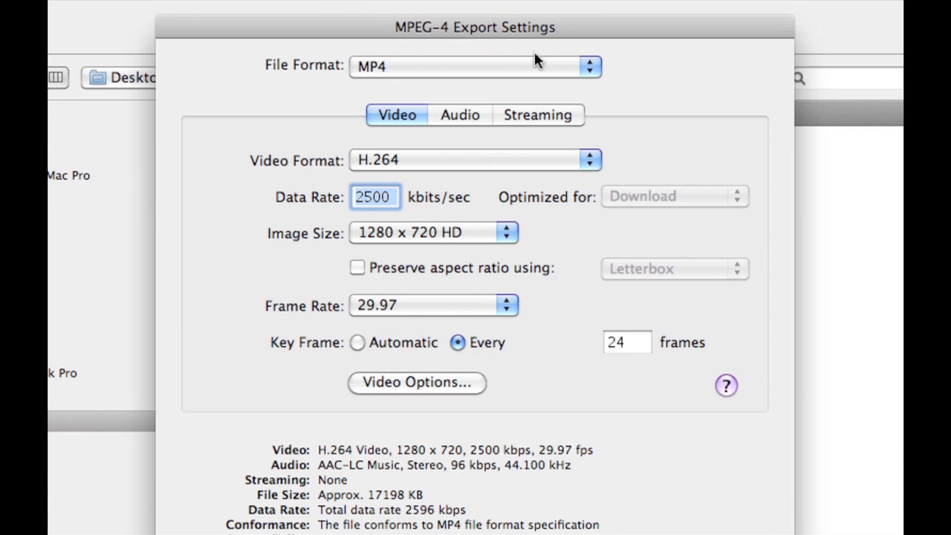
left_click(475, 66)
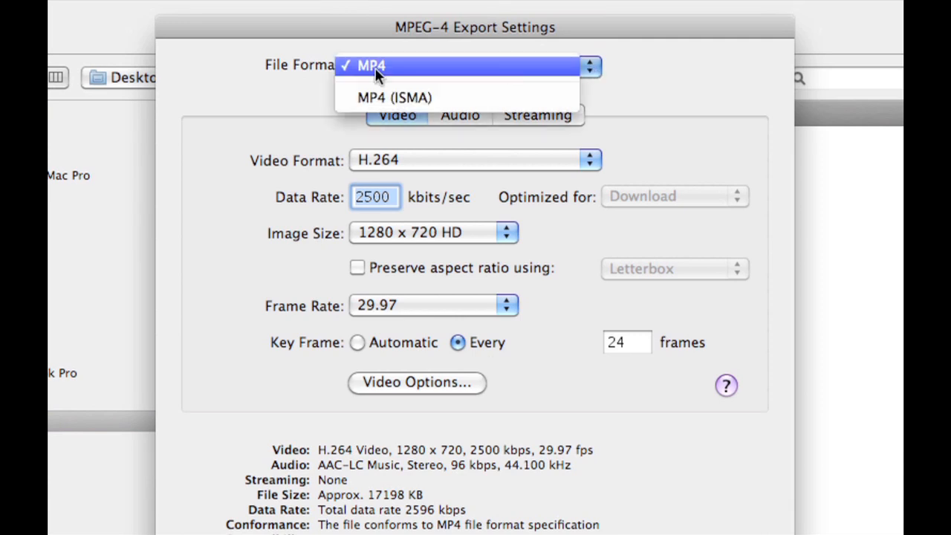
left_click(371, 66)
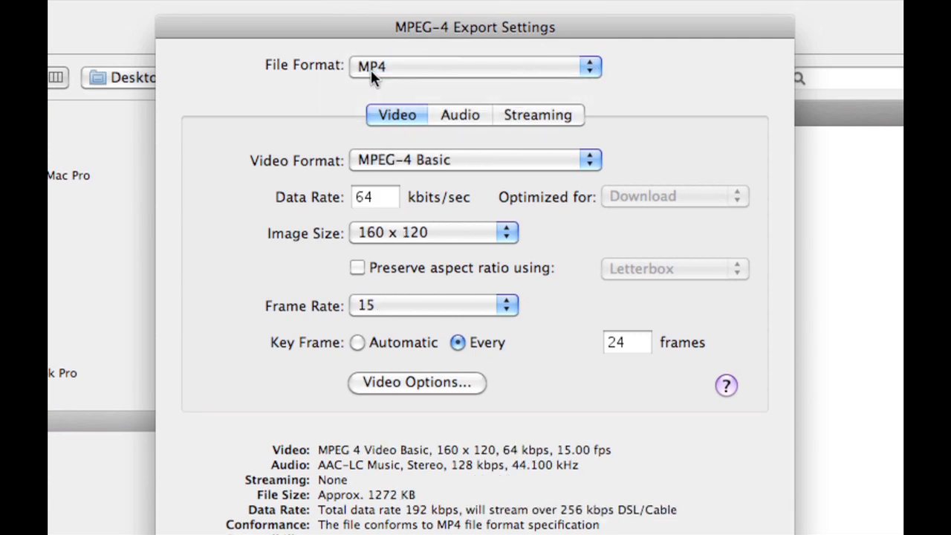
Set video to H.264 at 1250 kbits/sec, 1280 x 720 HD, 29.97 frames per second
left_click(588, 160)
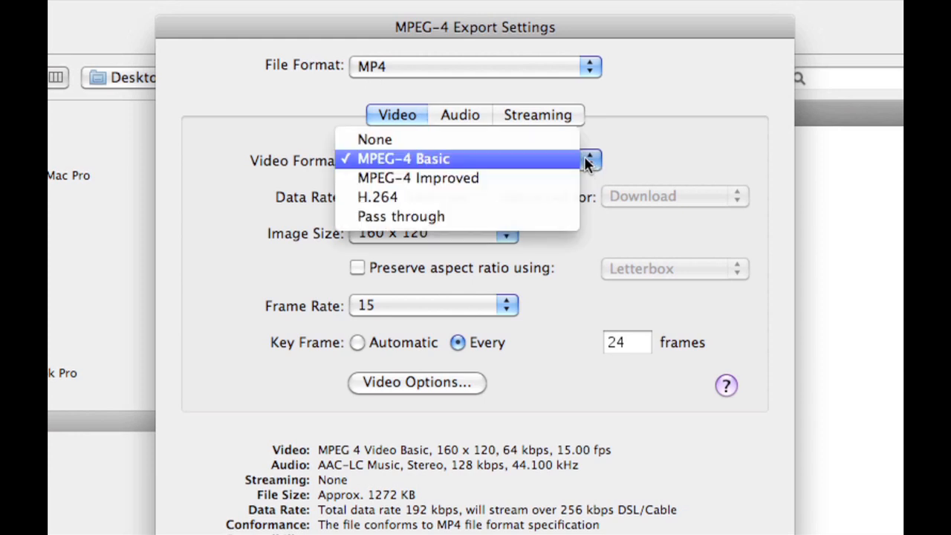
mouse_move(431, 197)
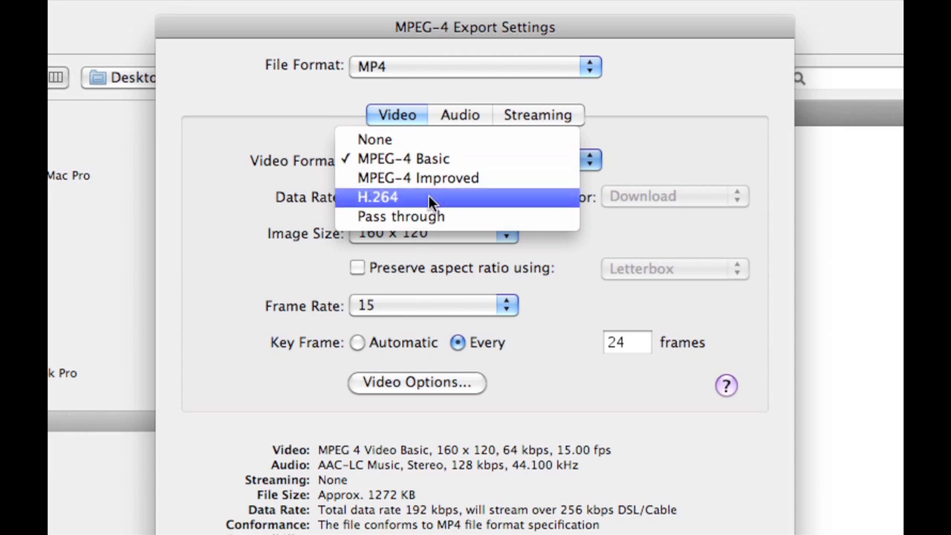
left_click(377, 196)
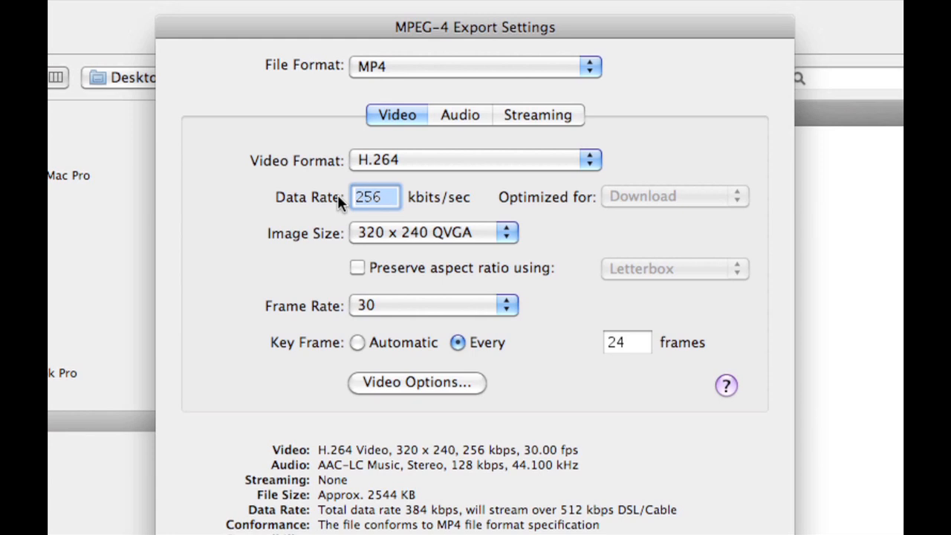
type("1250")
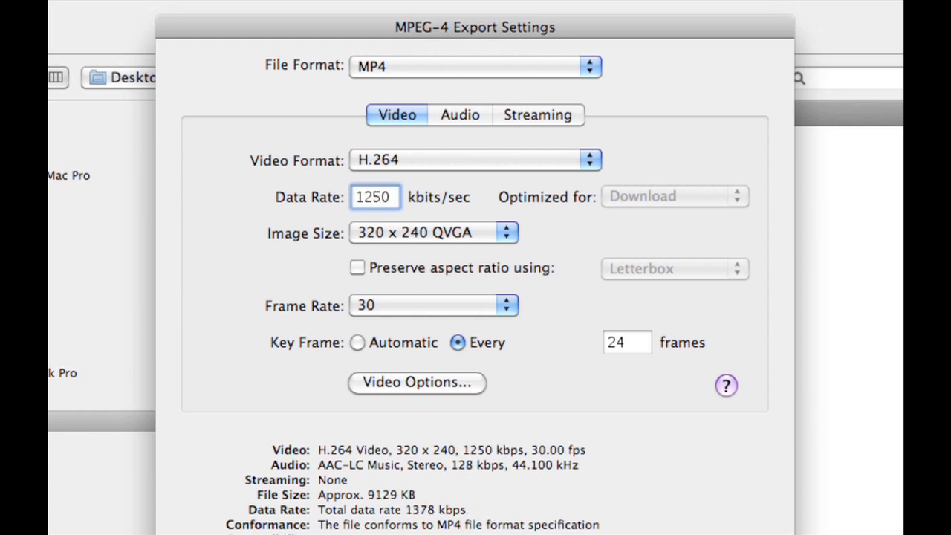
left_click(506, 231)
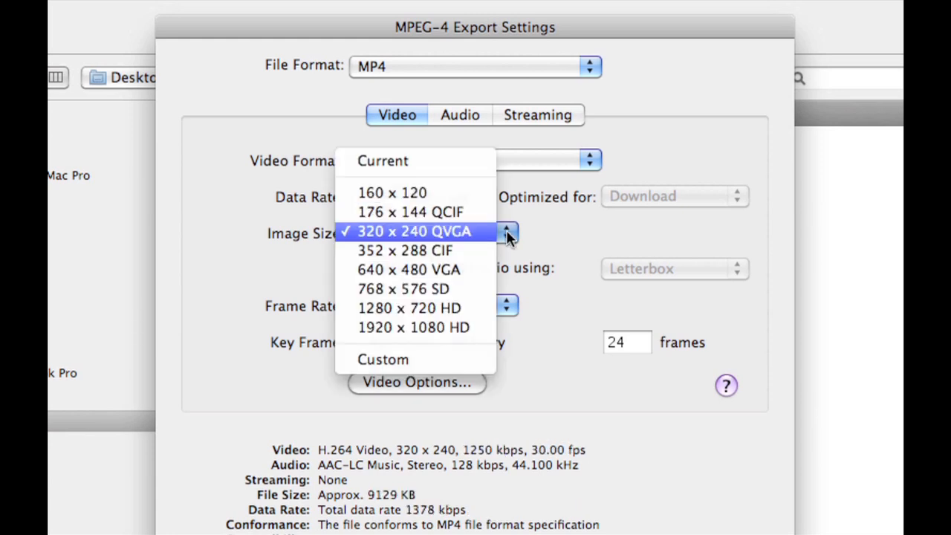
mouse_move(409, 307)
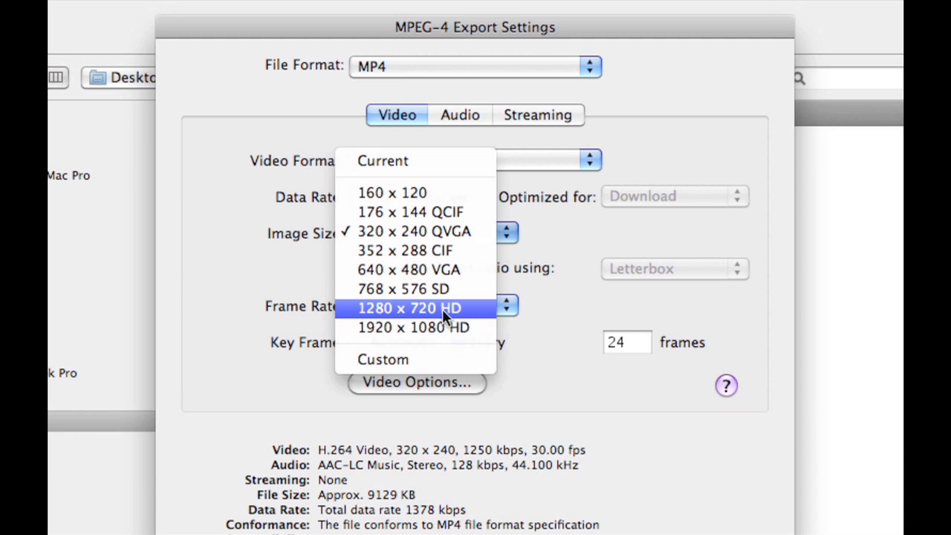
left_click(410, 307)
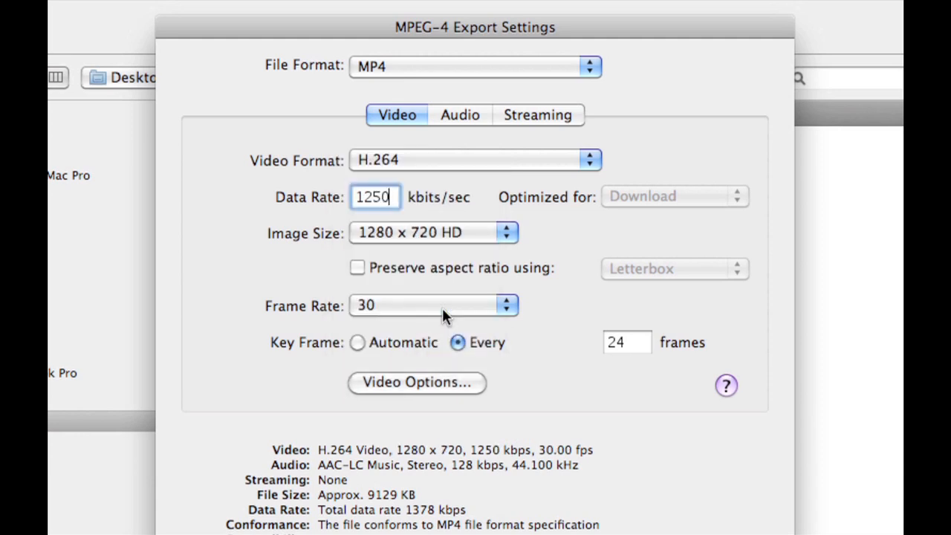
left_click(434, 306)
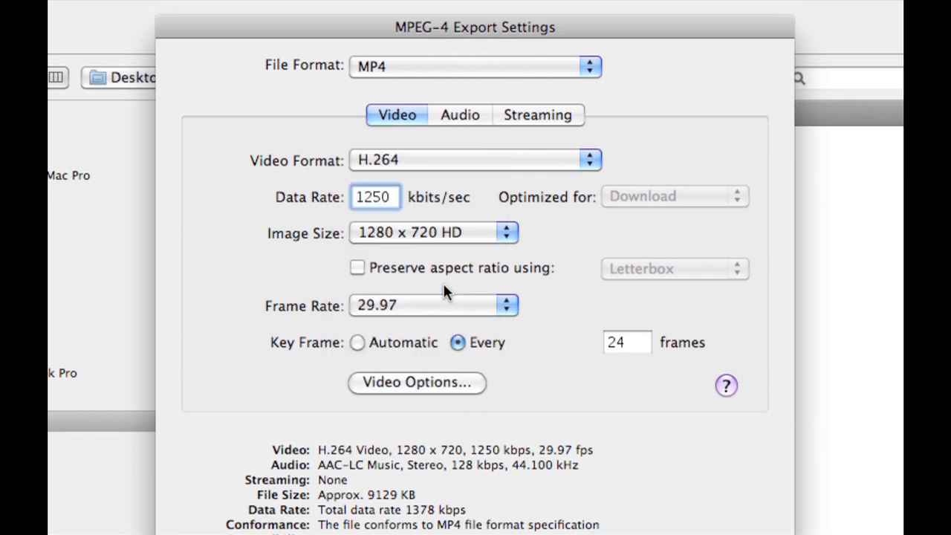
left_click(458, 114)
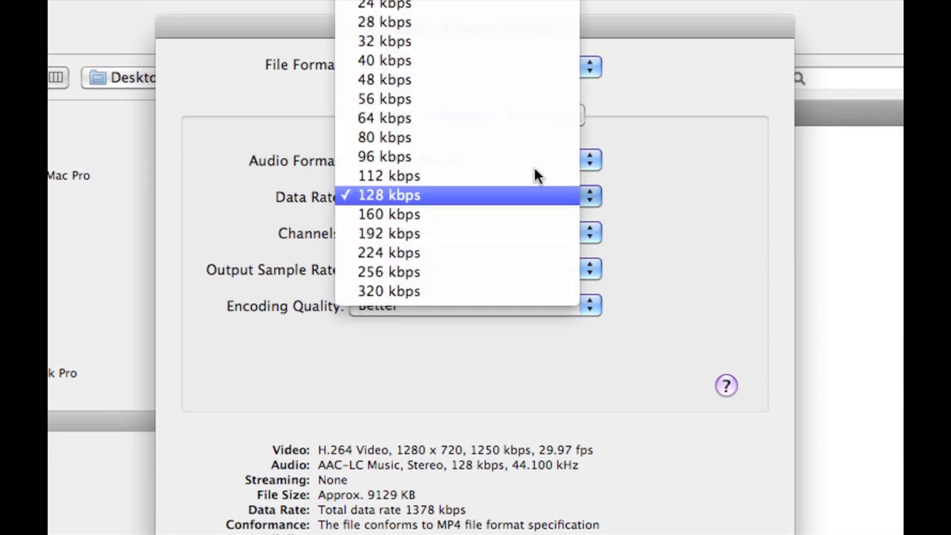
Lower the audio data rate to 96 kbps and accept the MPEG-4 export settings
left_click(383, 156)
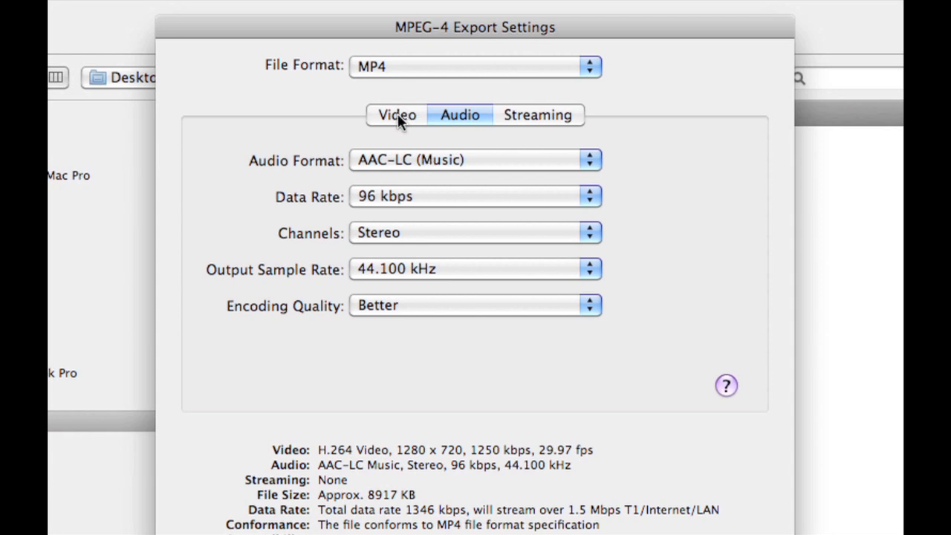
left_click(395, 114)
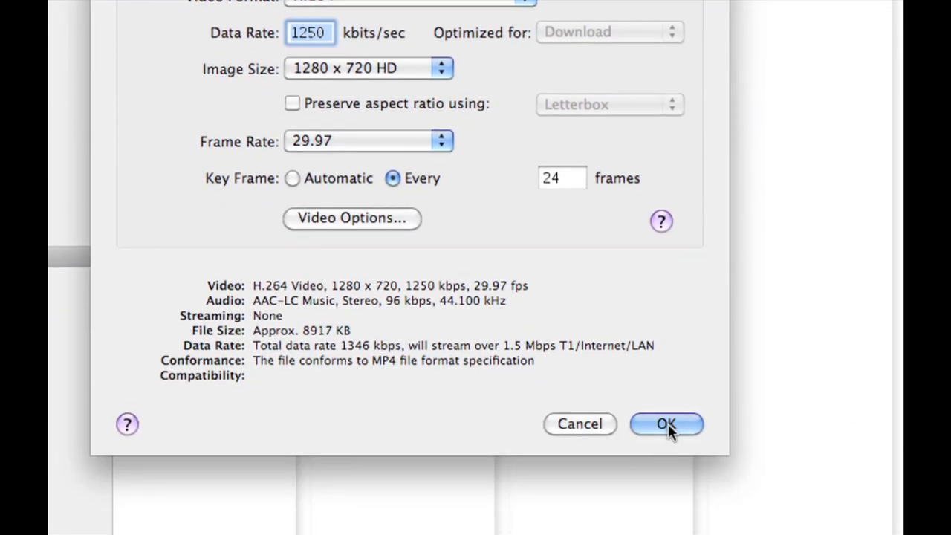
left_click(665, 423)
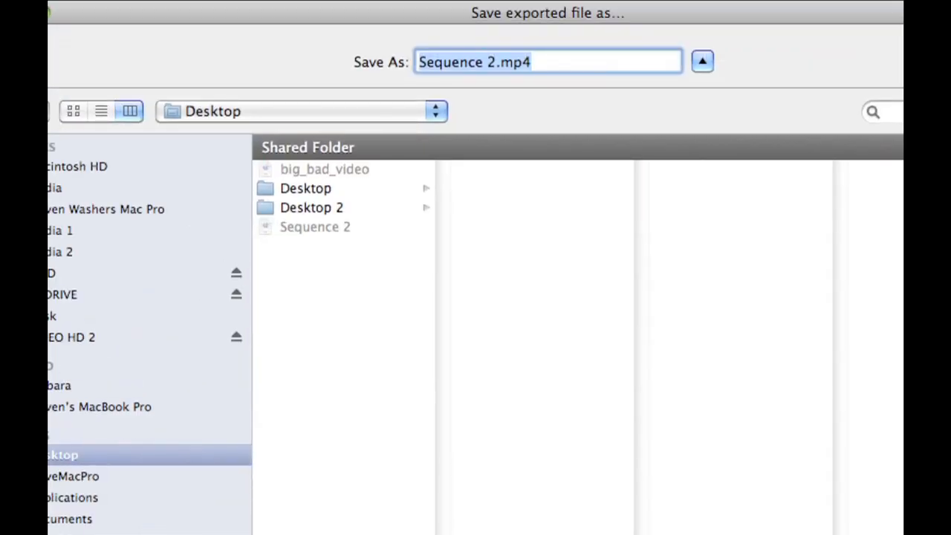
Name the exported file slim_video.mp4, saving it to the Desktop
left_click(503, 63)
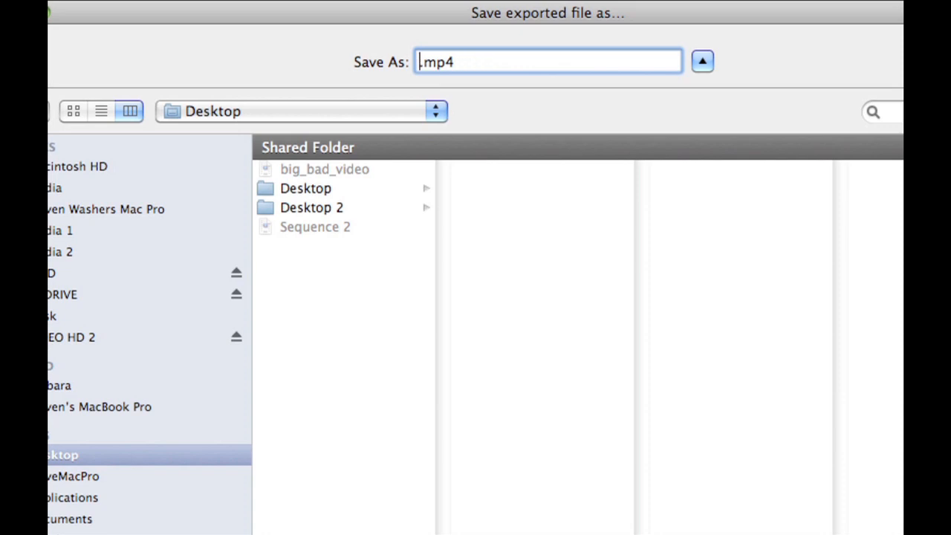
type("slim_")
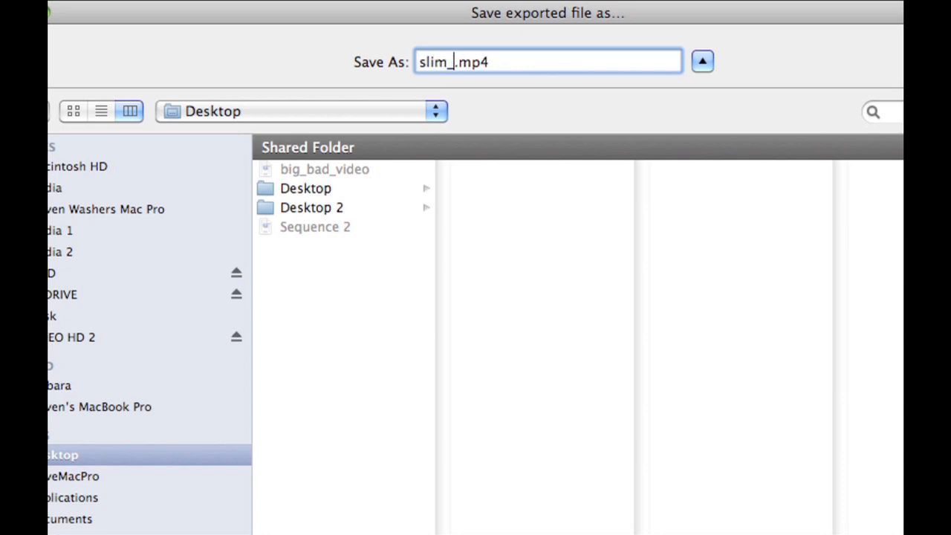
type("video")
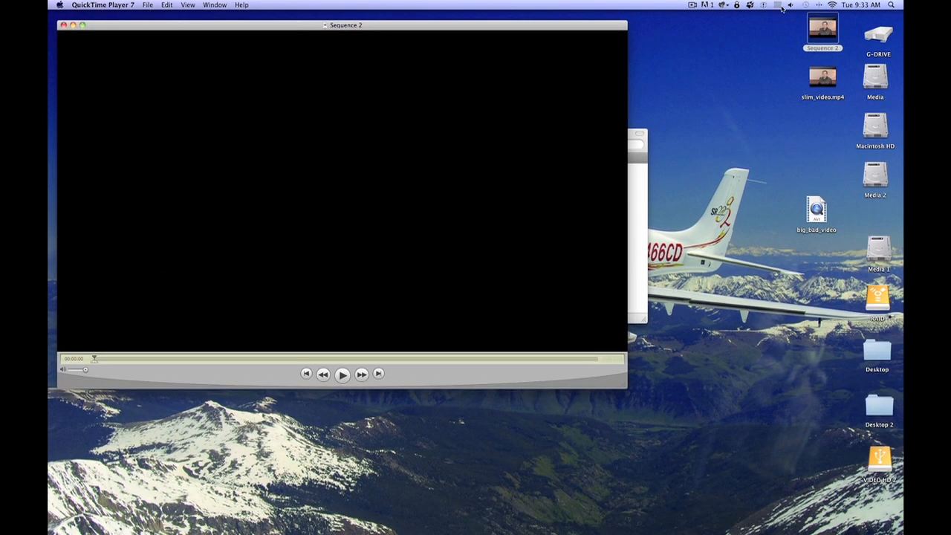
Select slim_video.mp4 in Finder to see it is 9.3 MB, 1280 × 720, 53 seconds
left_click(823, 78)
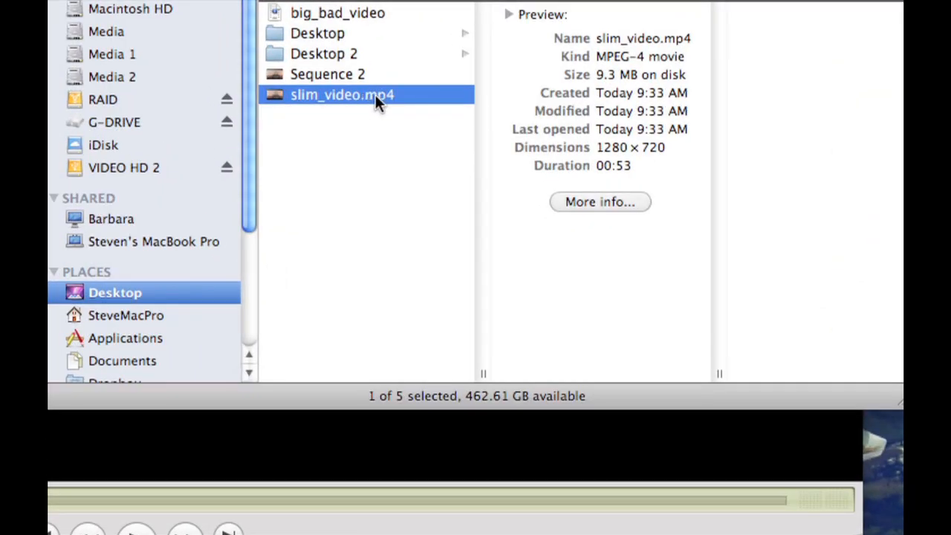
mouse_move(609, 77)
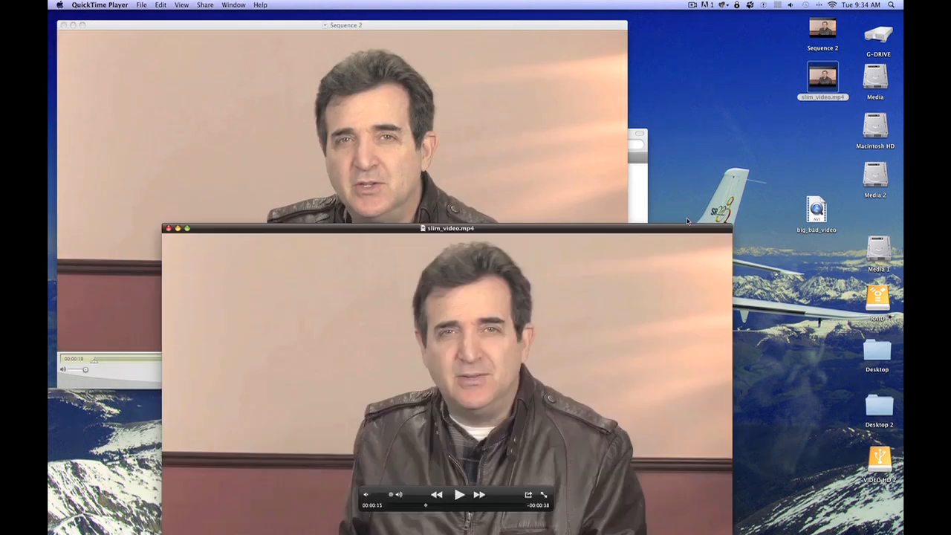
Drag the slim_video.mp4 window over the Sequence 2 window to compare their picture
left_click_drag(448, 229, 668, 41)
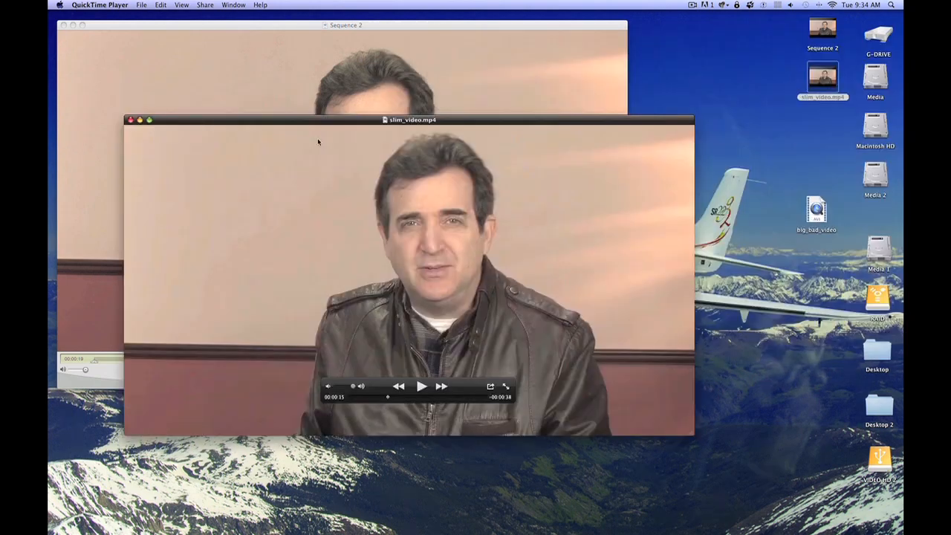
left_click_drag(413, 119, 409, 59)
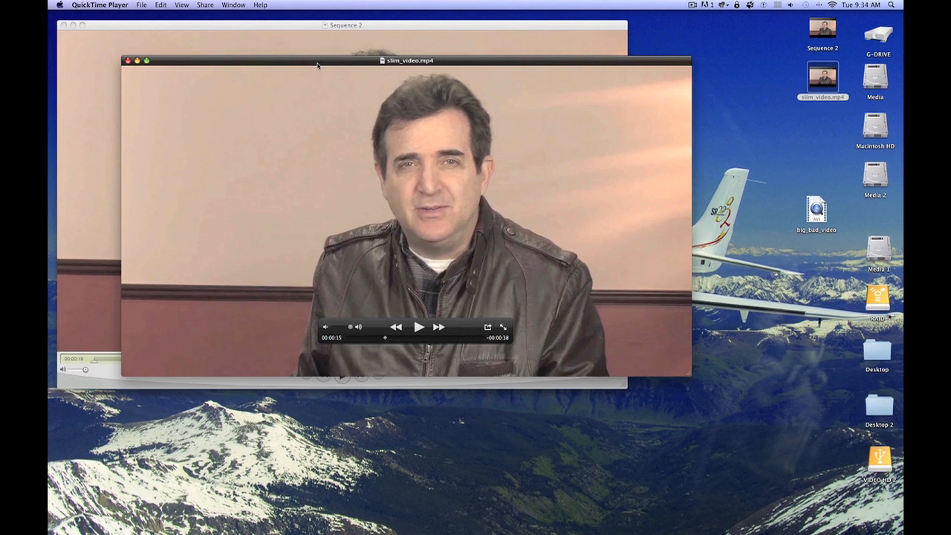
mouse_move(129, 75)
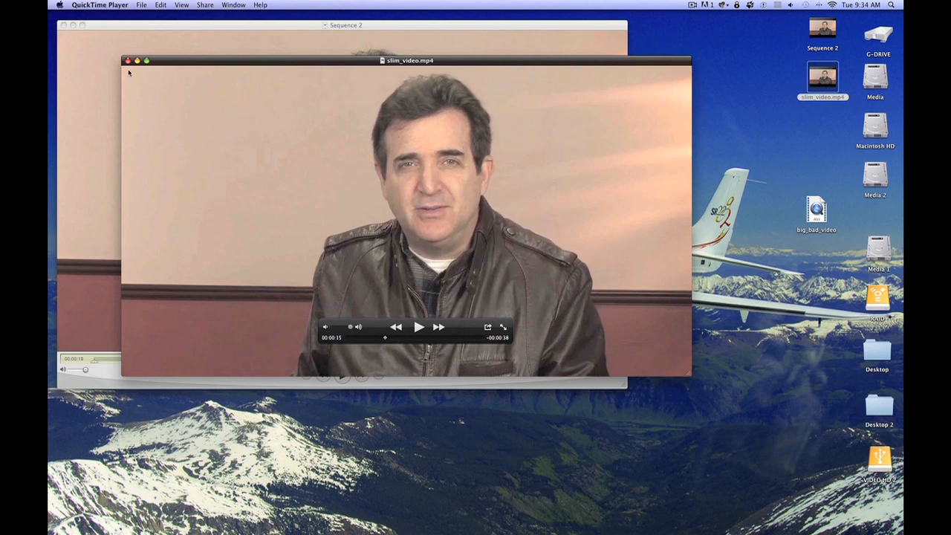
mouse_move(113, 89)
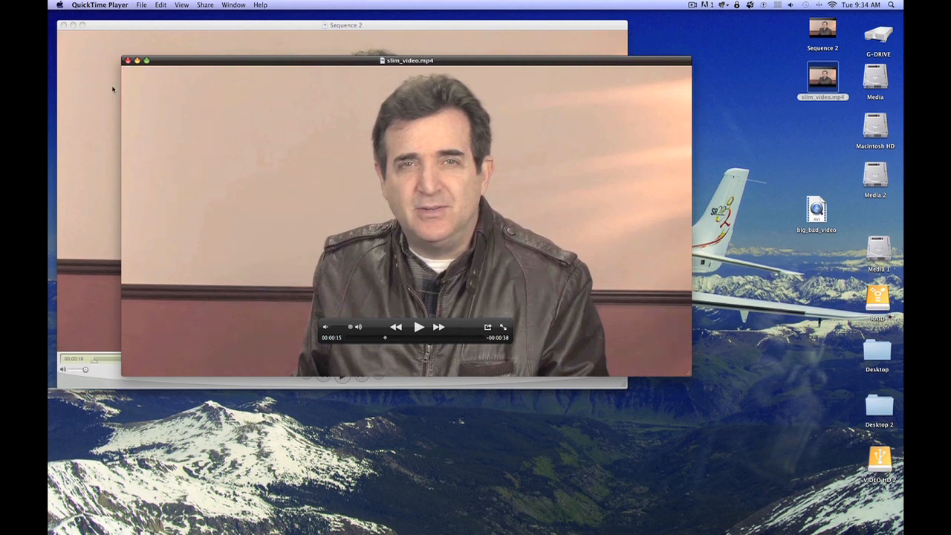
mouse_move(148, 523)
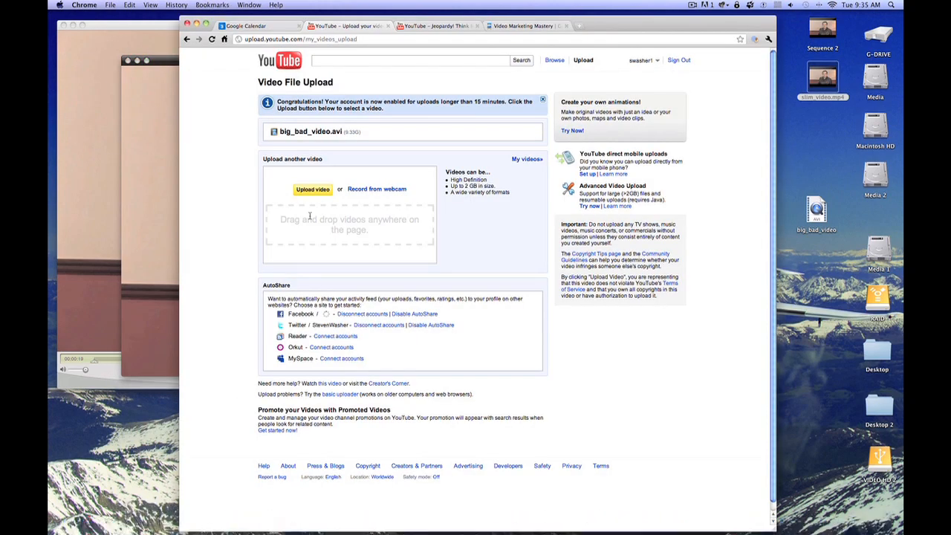
Choose slim_video.mp4 from the Desktop and begin uploading it to YouTube
left_click(311, 189)
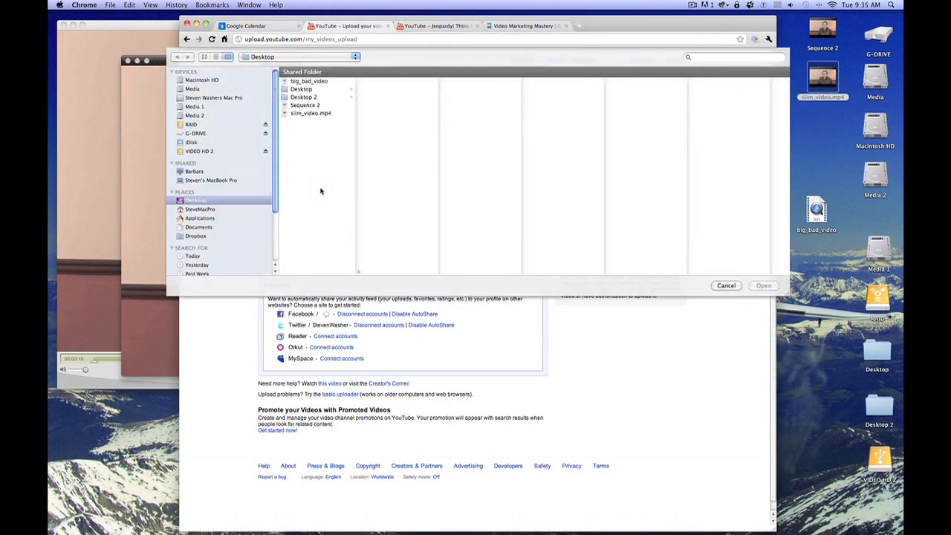
left_click(310, 113)
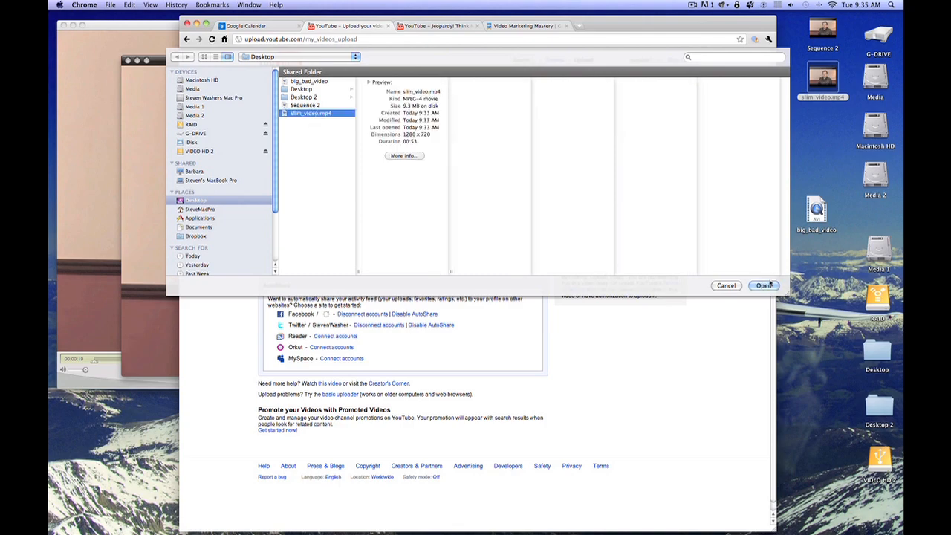
left_click(762, 286)
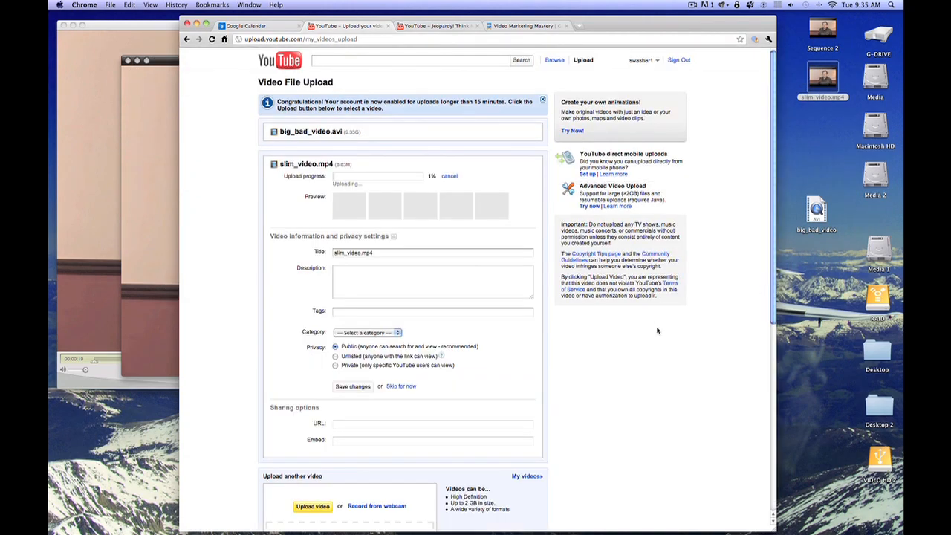